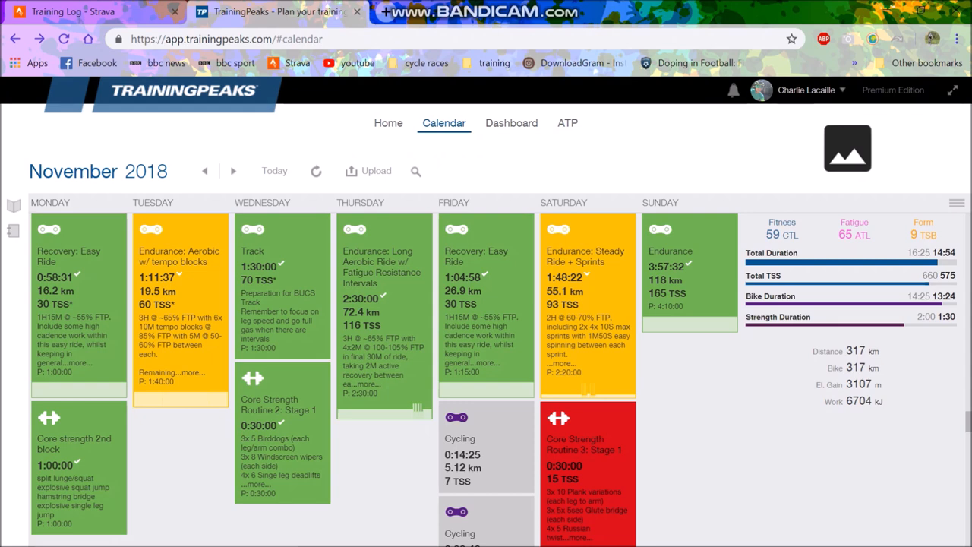
Go back to the October 2018 calendar and scroll through its completed workout weeks
left_click(204, 170)
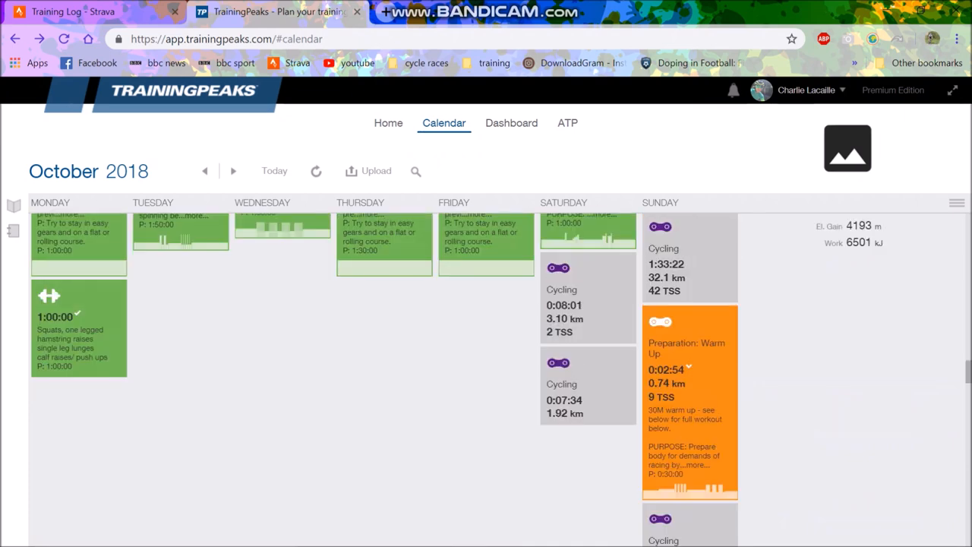
scroll("up", 3)
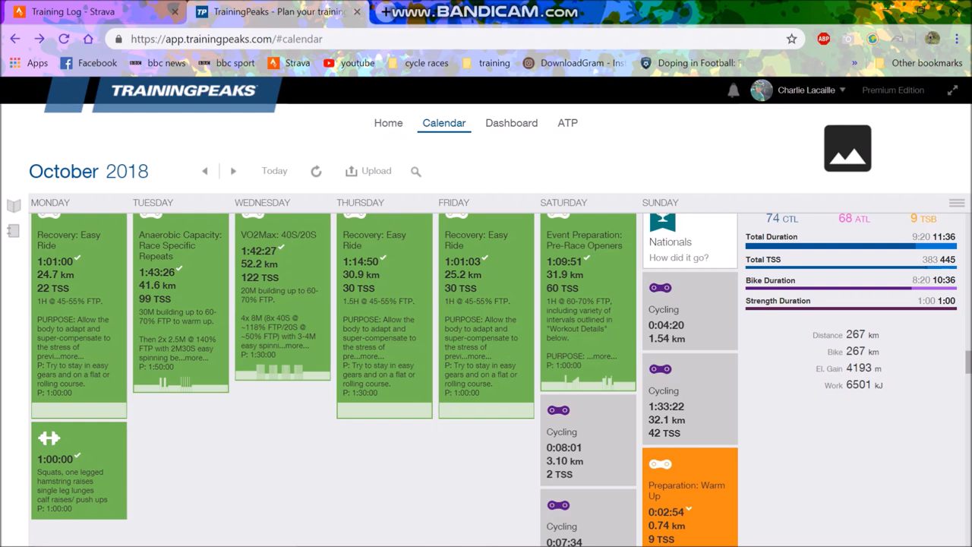
scroll("down", 3)
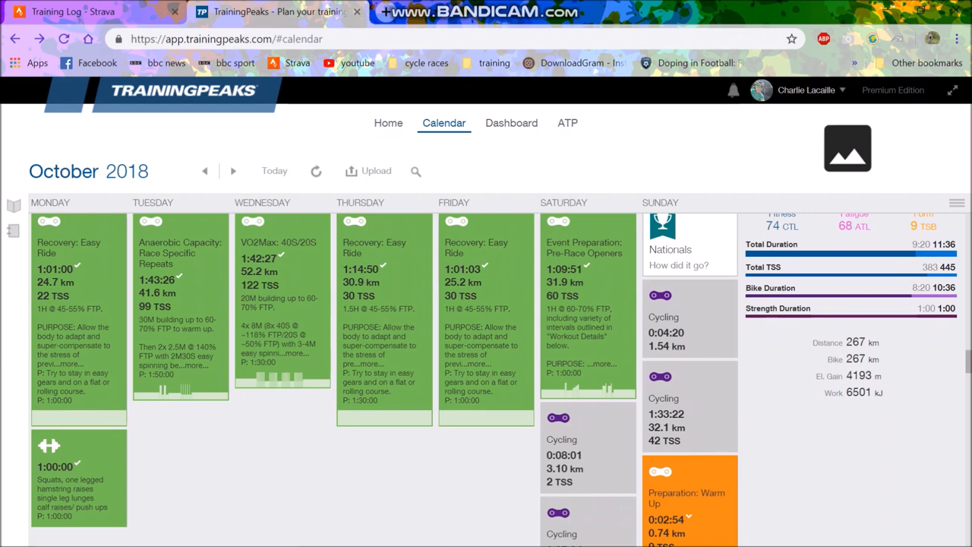
Review the 29 Oct–4 Nov week, then switch to Strava's November 2018 Training Log
scroll("down", 3)
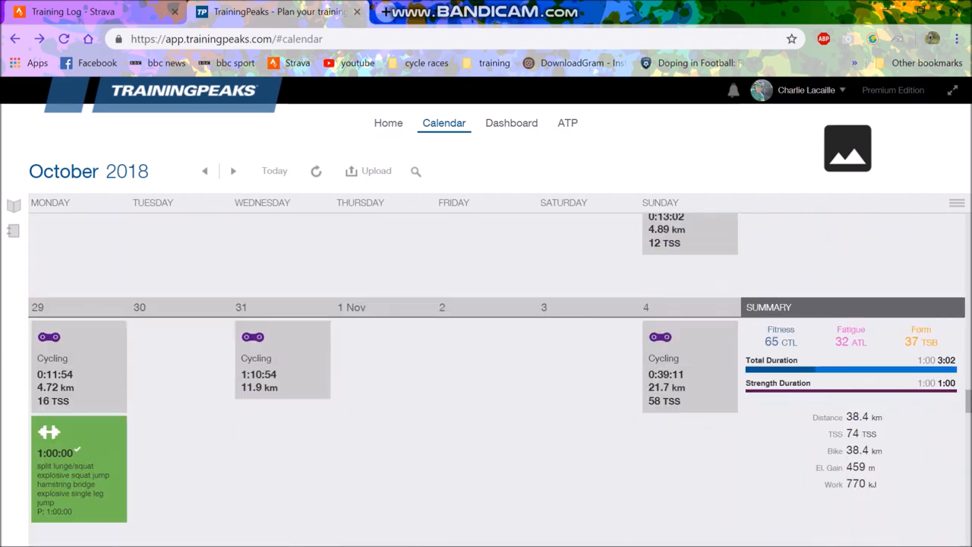
scroll("down", 3)
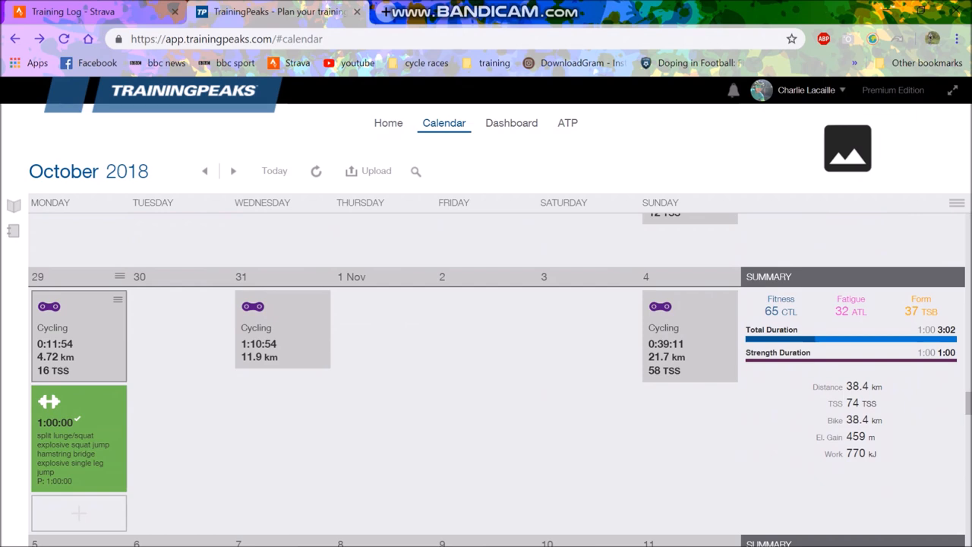
left_click(79, 334)
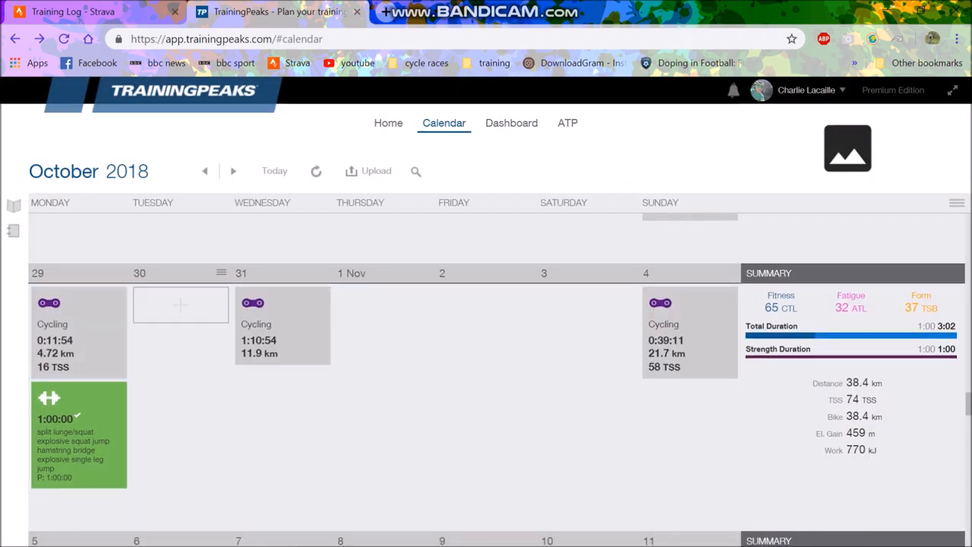
left_click(282, 325)
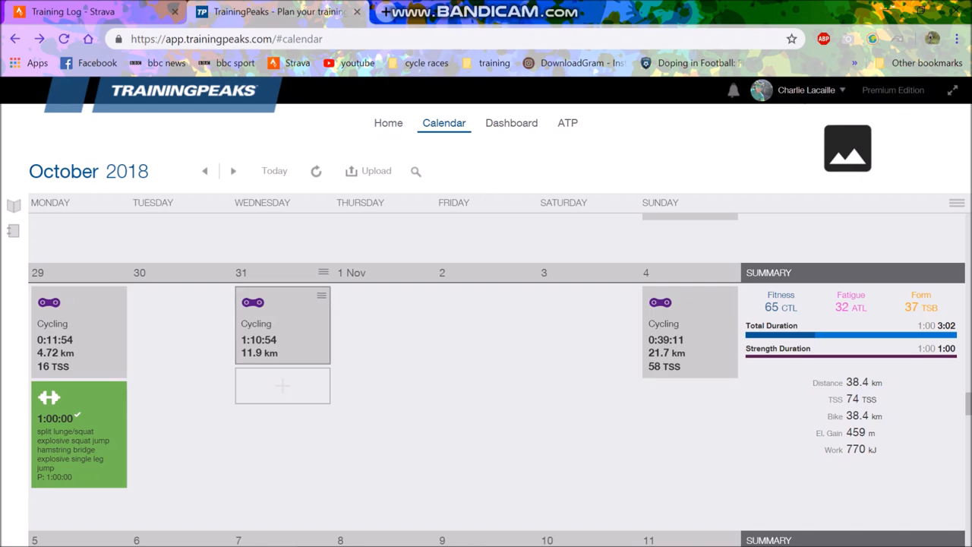
left_click(282, 324)
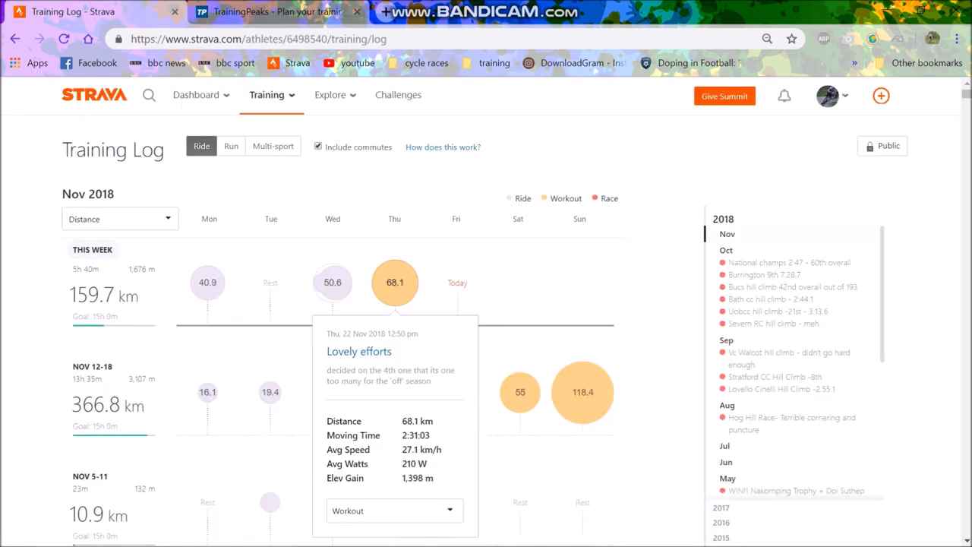
Scroll the 4 November 'Love riding my bike' ride page (21.70 km, 320 m elevation)
scroll("down", 3)
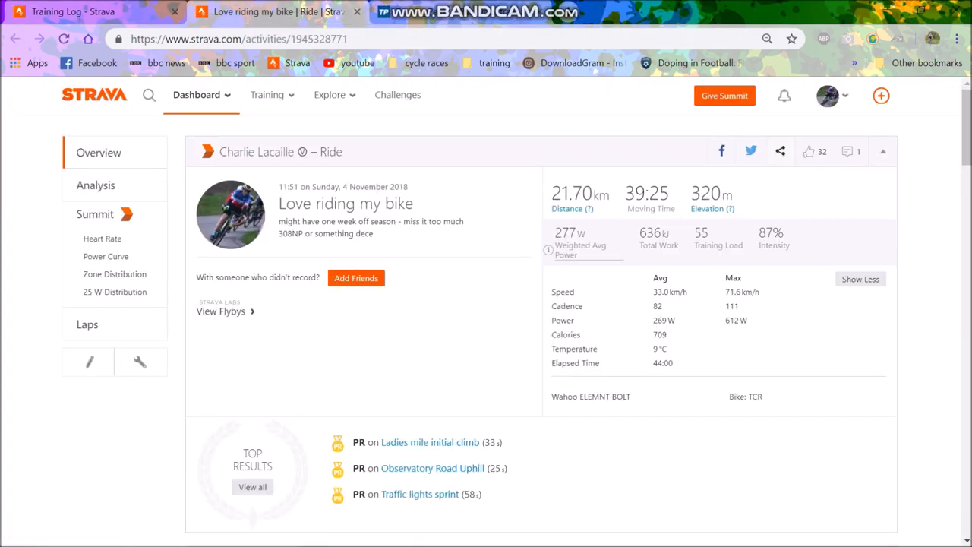
Return to the Training Log to see Monday 19 November's 40.9 km, 258 m ride
double_click(293, 233)
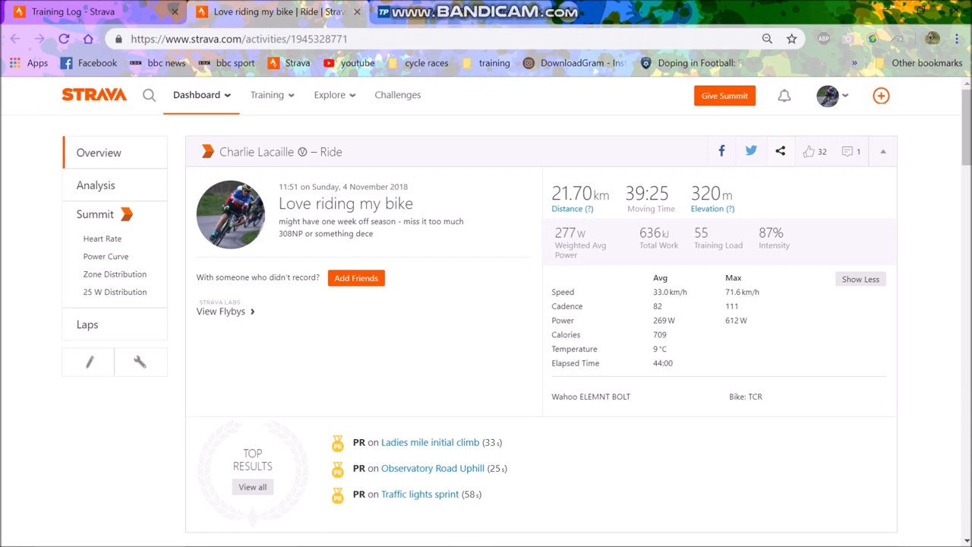
left_click(73, 11)
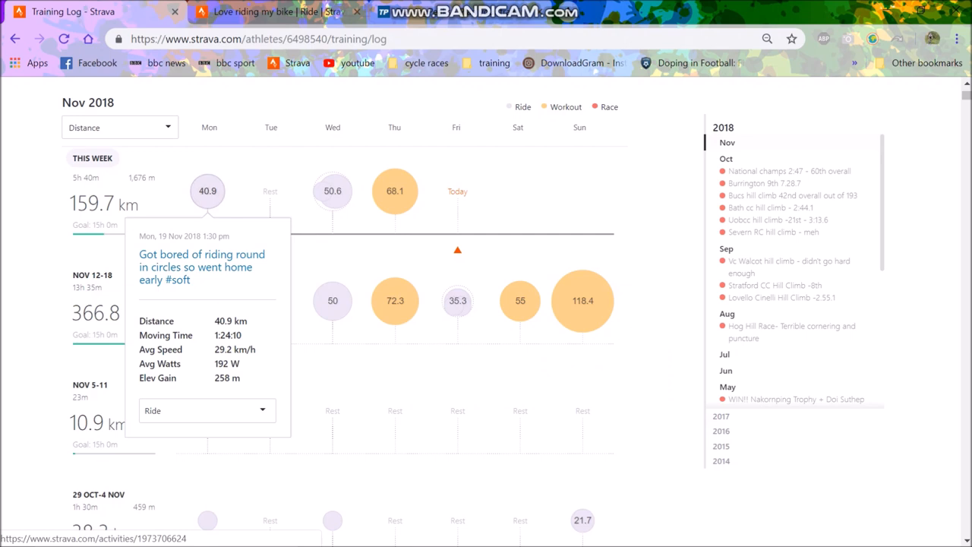
Open the 19 November ride in a new tab and view its London route analysis
right_click(202, 266)
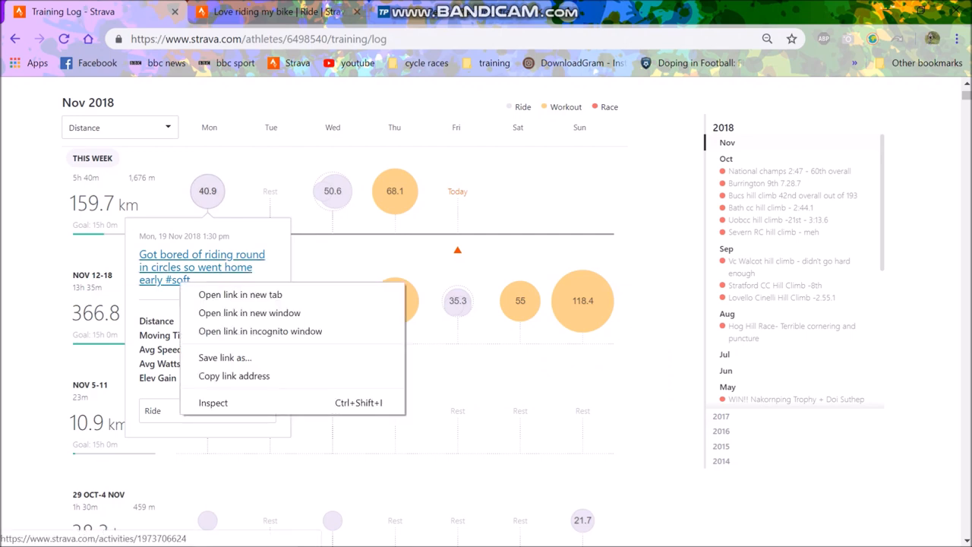
left_click(240, 294)
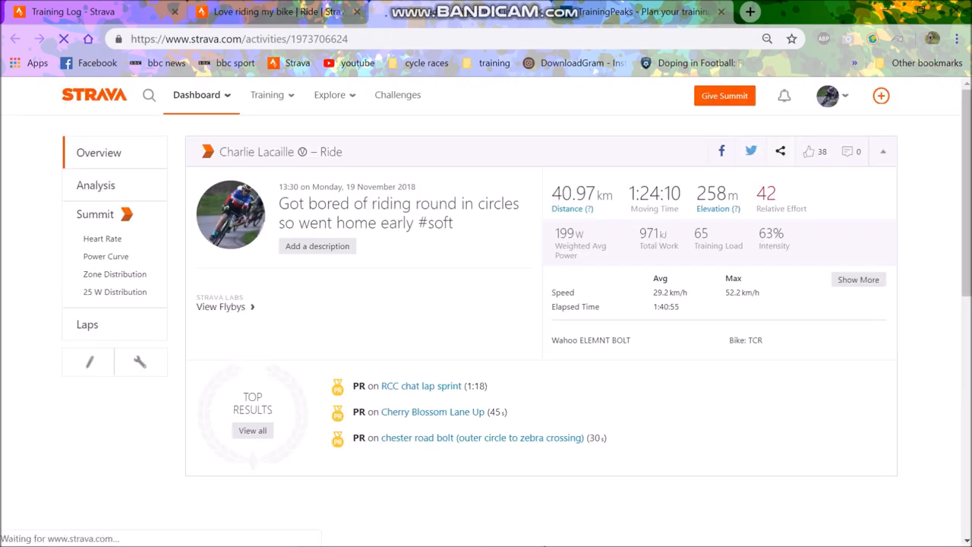
left_click(96, 185)
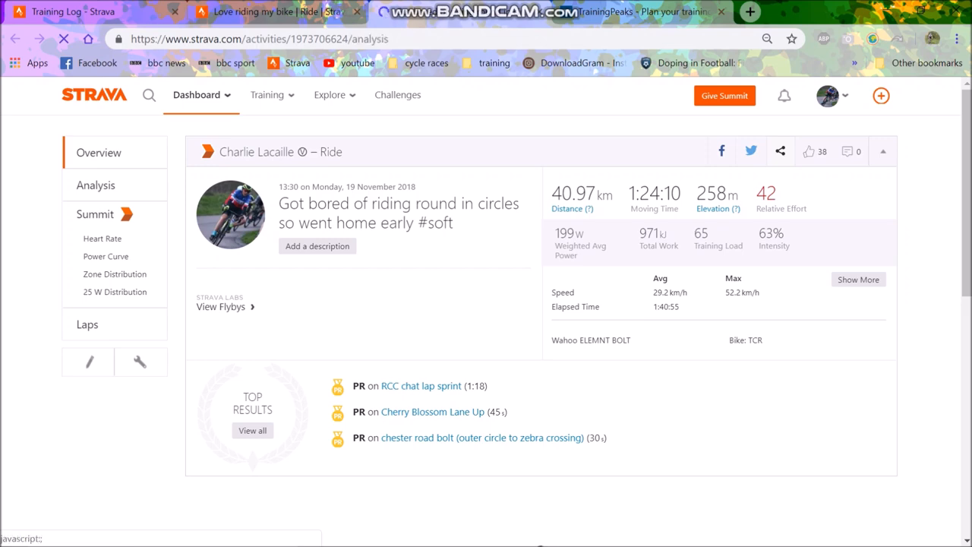
left_click(96, 184)
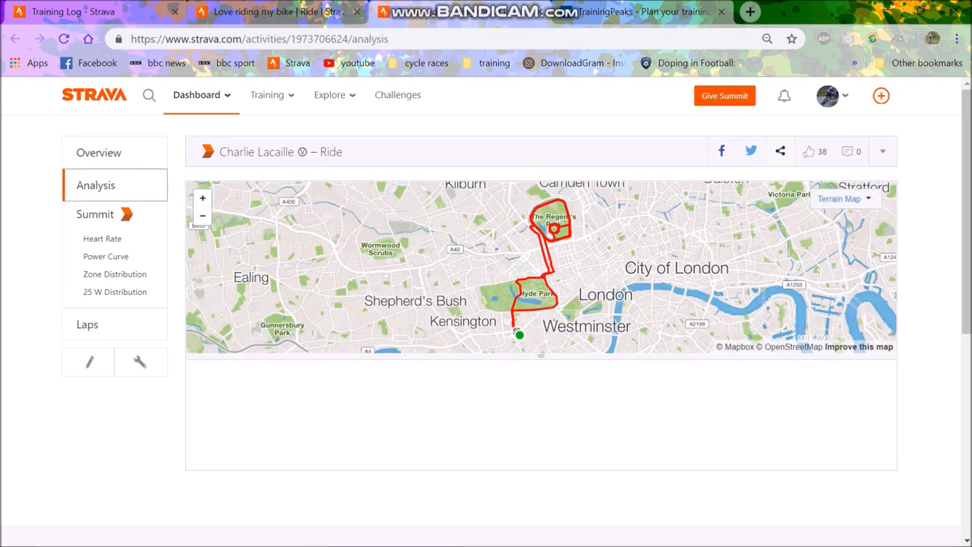
scroll("down", 3)
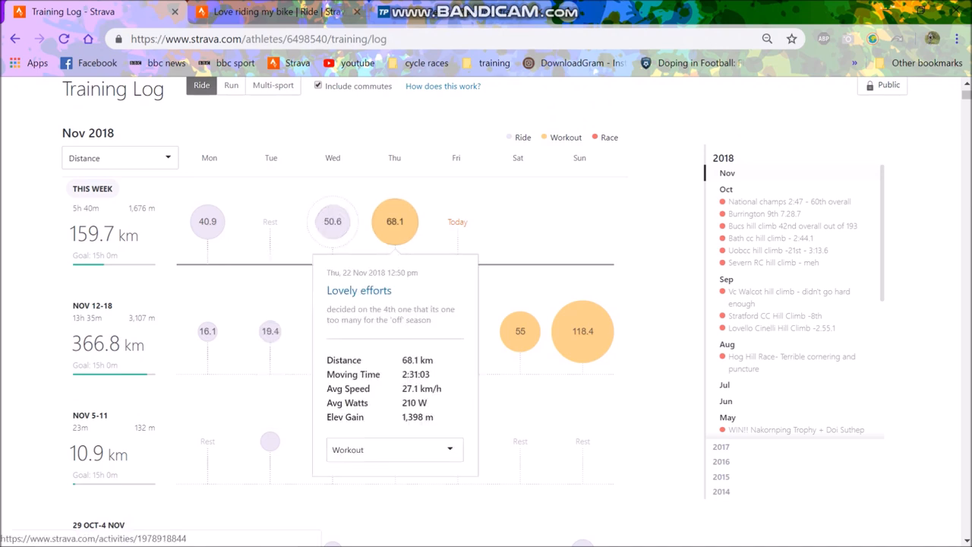
Open 'Lovely efforts' in a new tab and reveal all its stats and route map
right_click(358, 290)
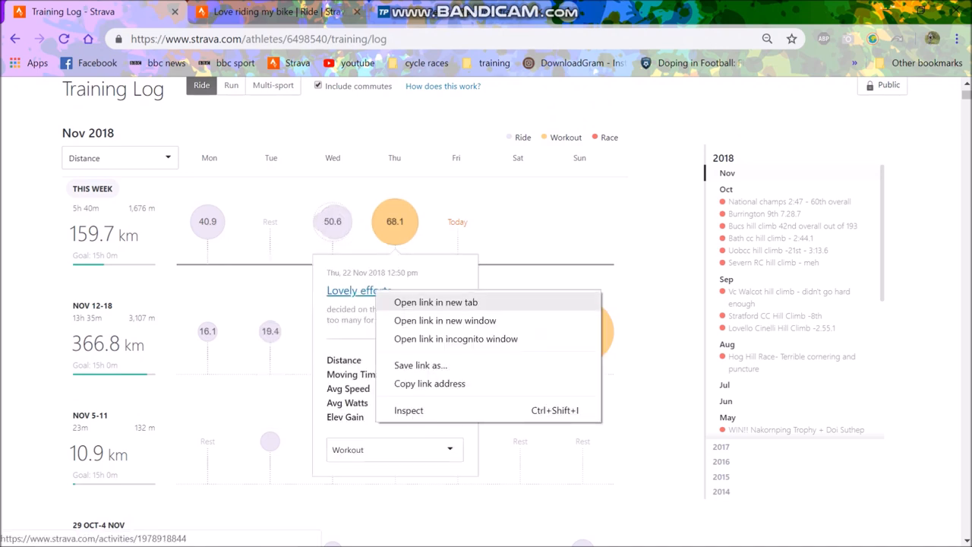
left_click(435, 301)
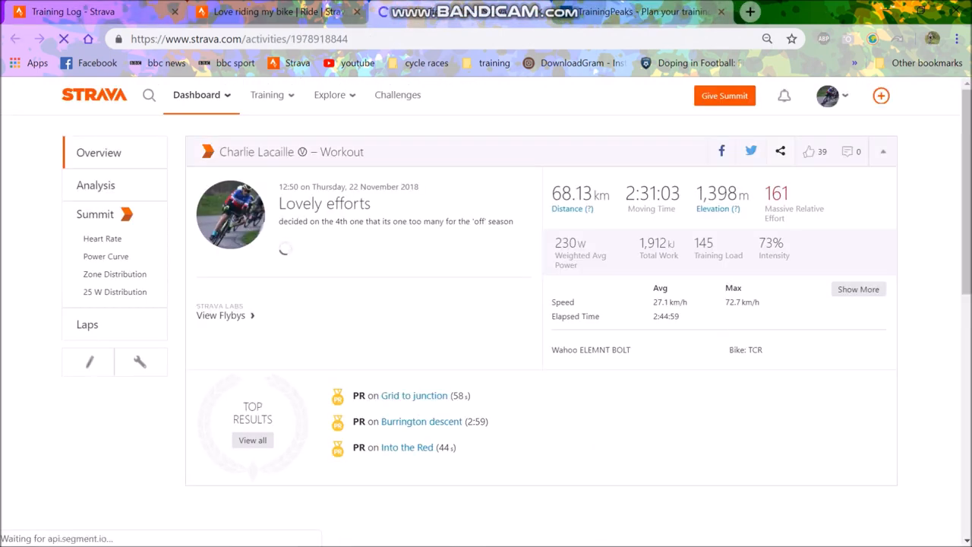
left_click(859, 288)
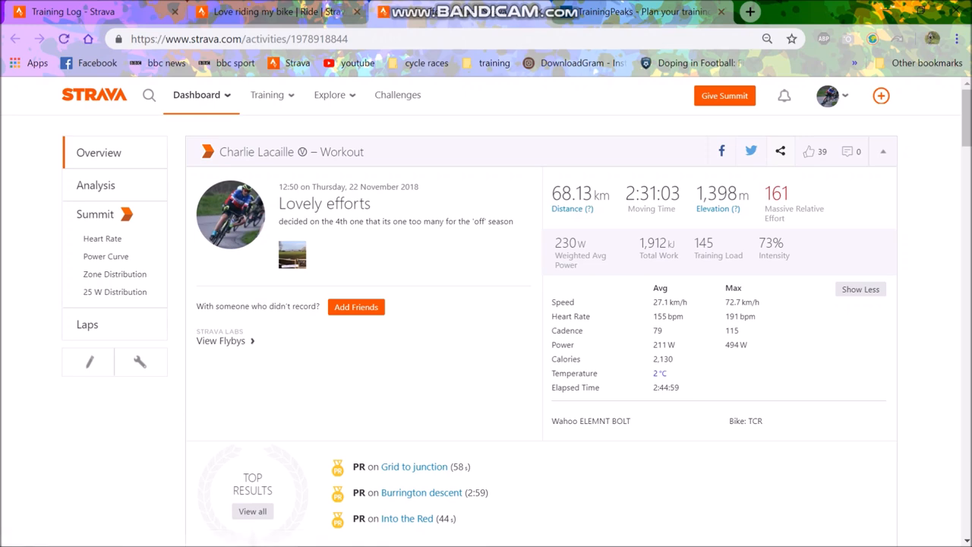
scroll("down", 3)
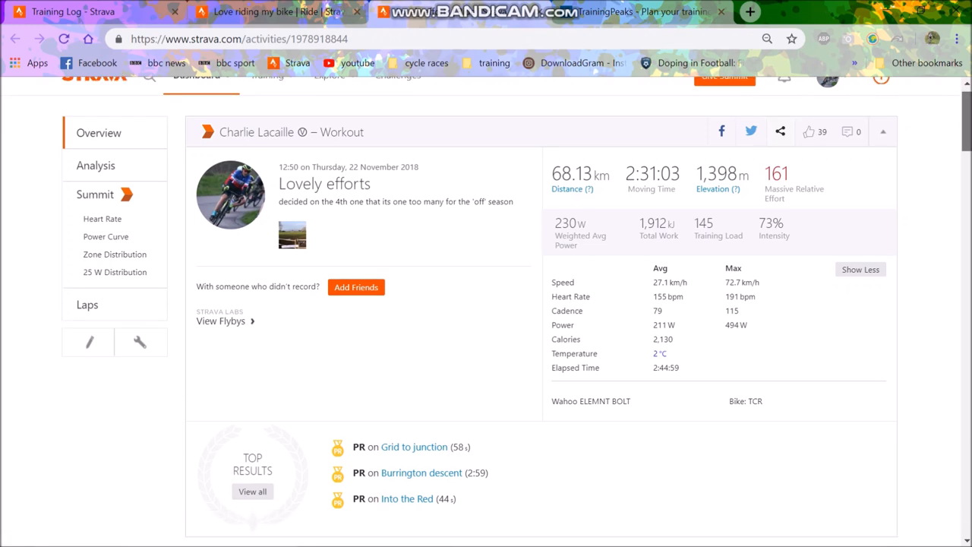
scroll("down", 3)
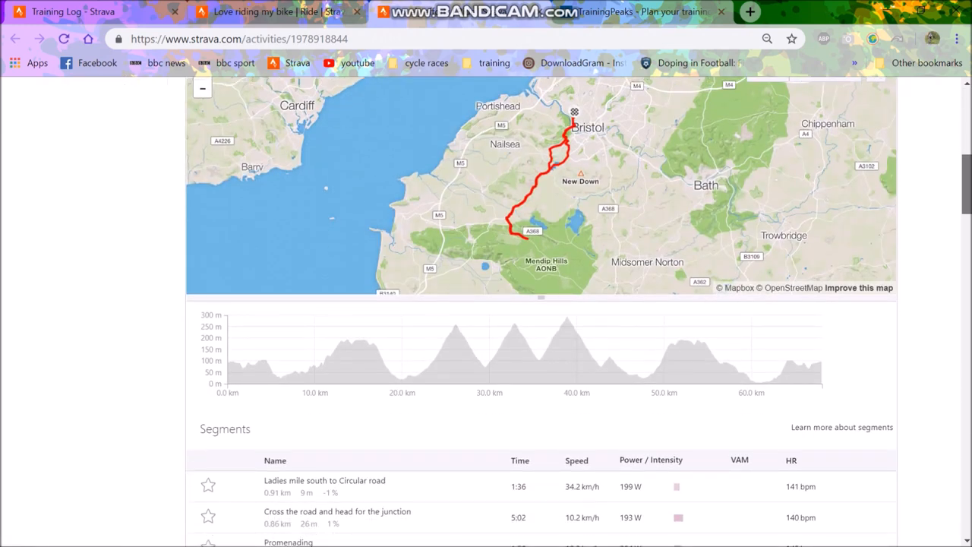
scroll("up", 3)
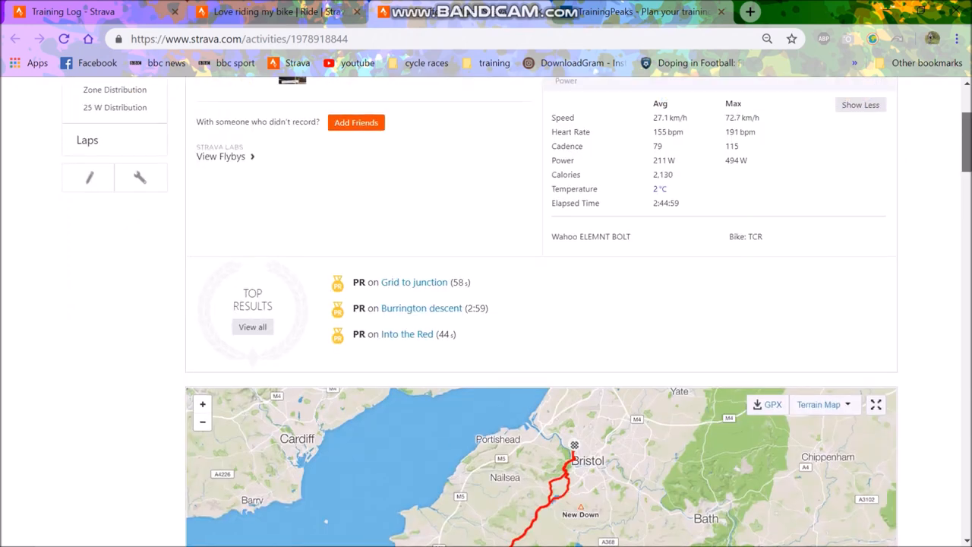
Review the ride's 12-lap table and highlight lap 9 on the map and profile
left_click(87, 140)
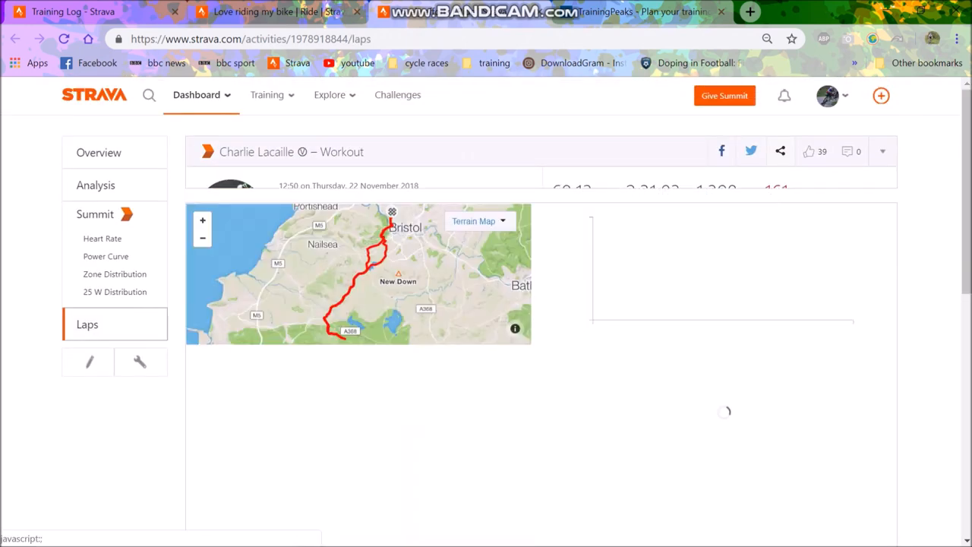
scroll("down", 3)
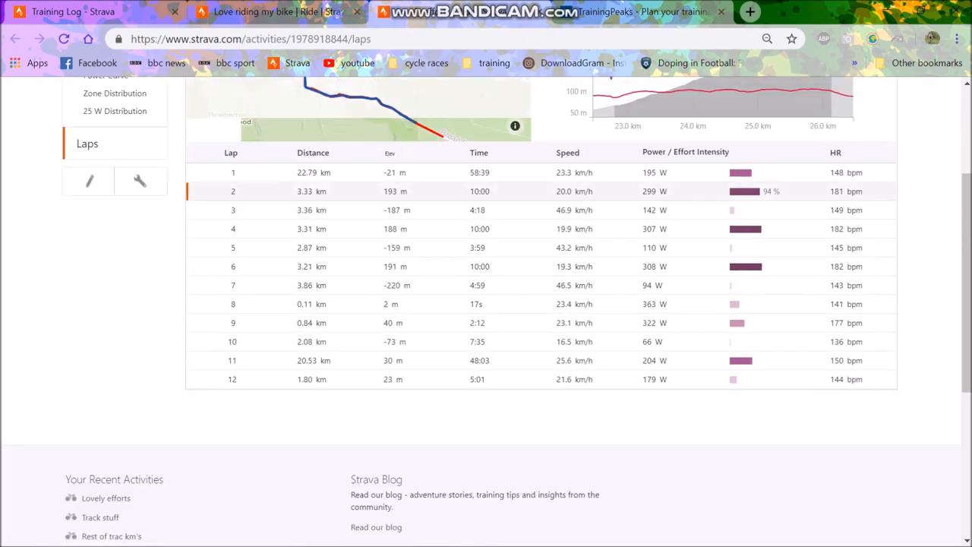
scroll("up", 3)
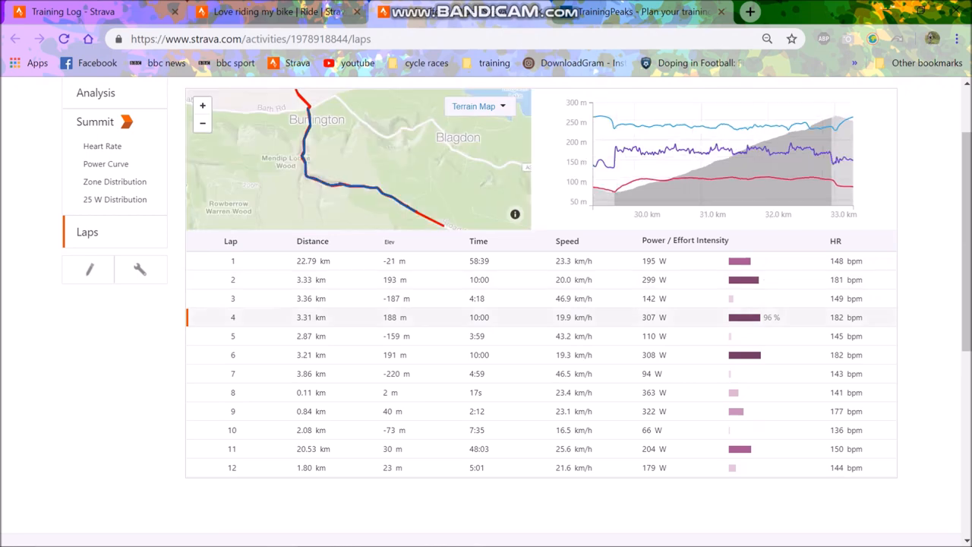
left_click(233, 355)
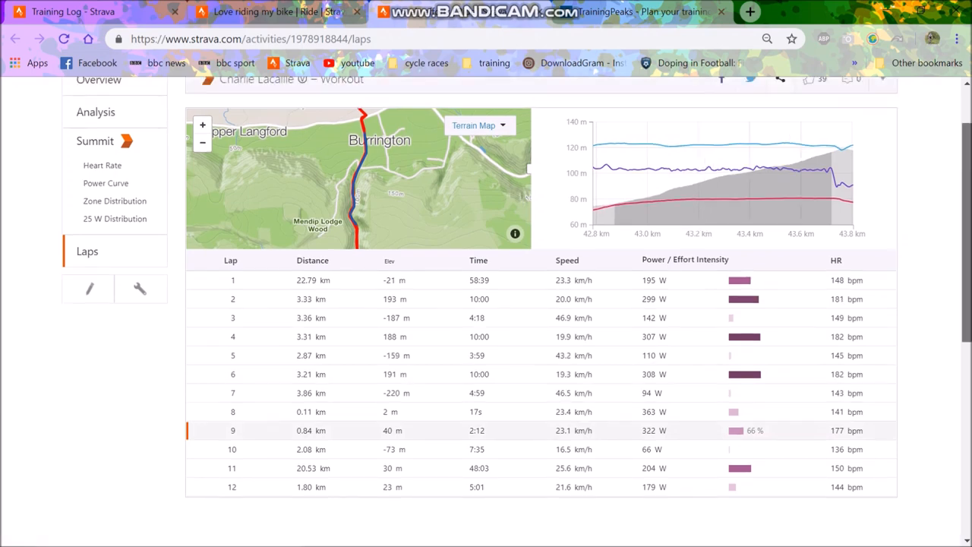
Open the weekly Training Log and scroll from 12–18 November back to late October
scroll("up", 3)
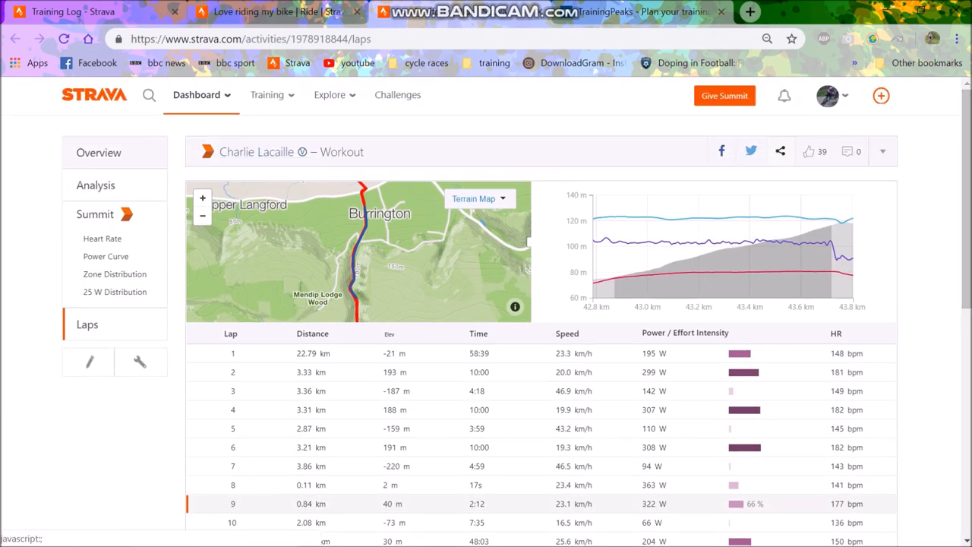
left_click(98, 151)
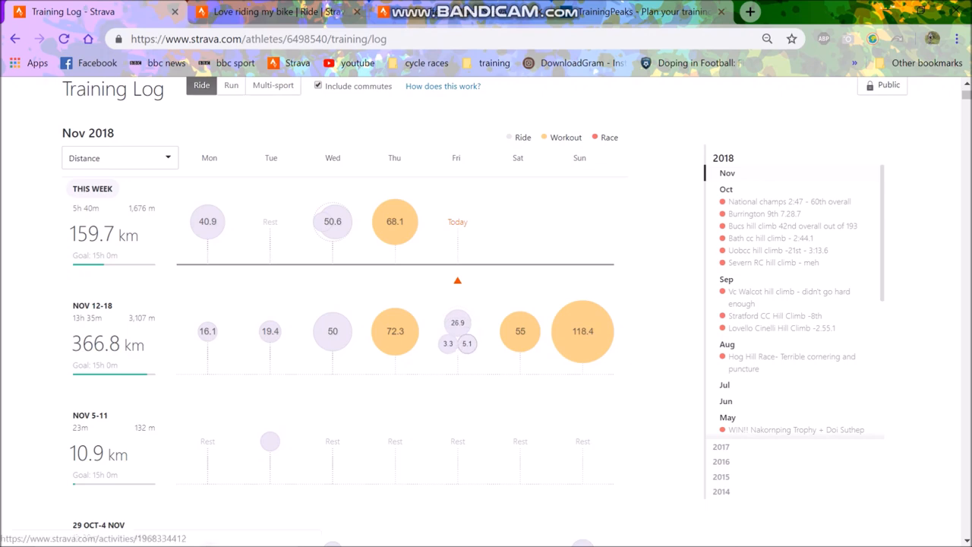
scroll("down", 3)
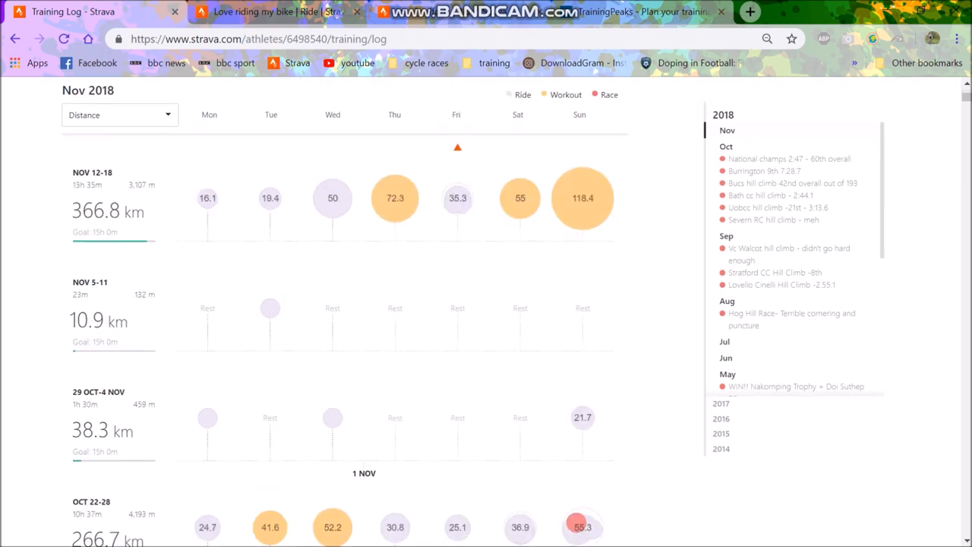
Jump TrainingPeaks to today and scroll to the 26 November–2 December week
left_click(653, 11)
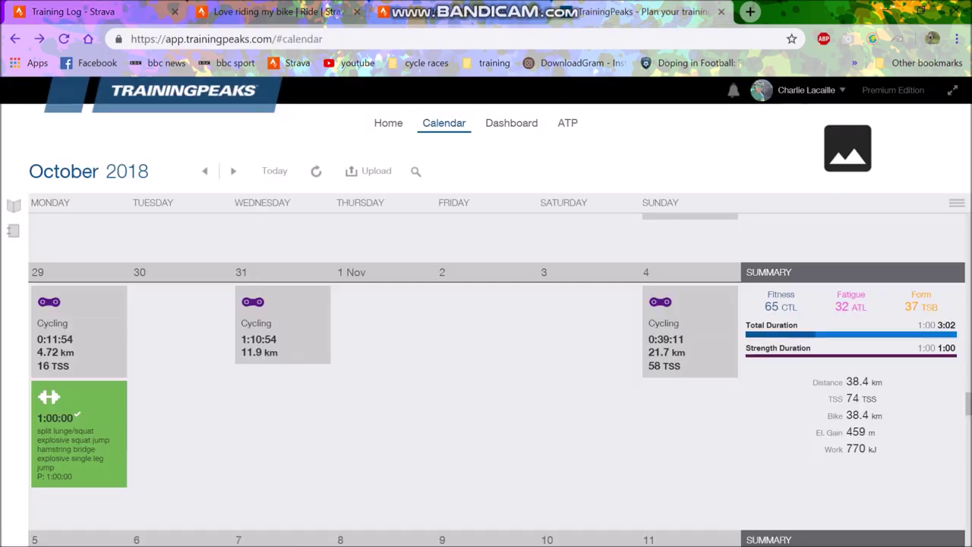
scroll("down", 3)
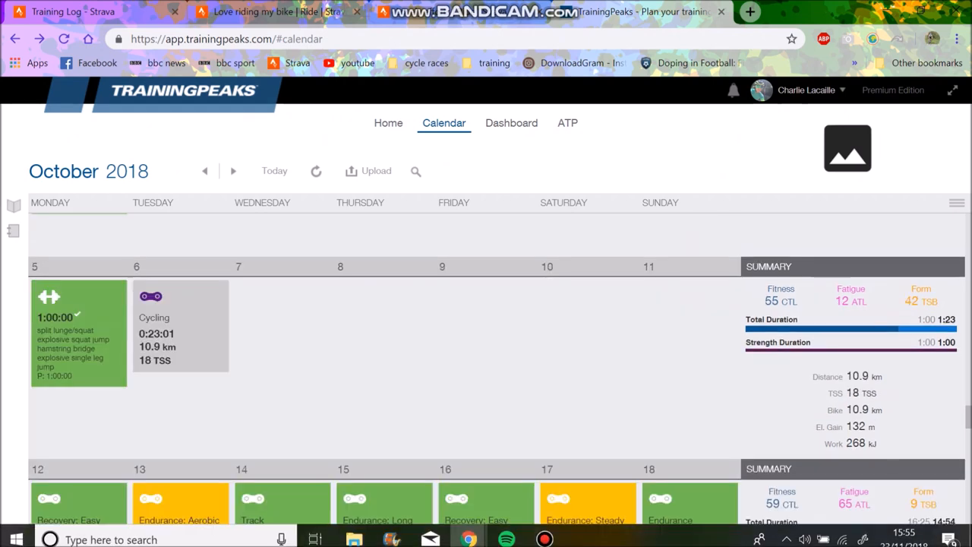
left_click(233, 171)
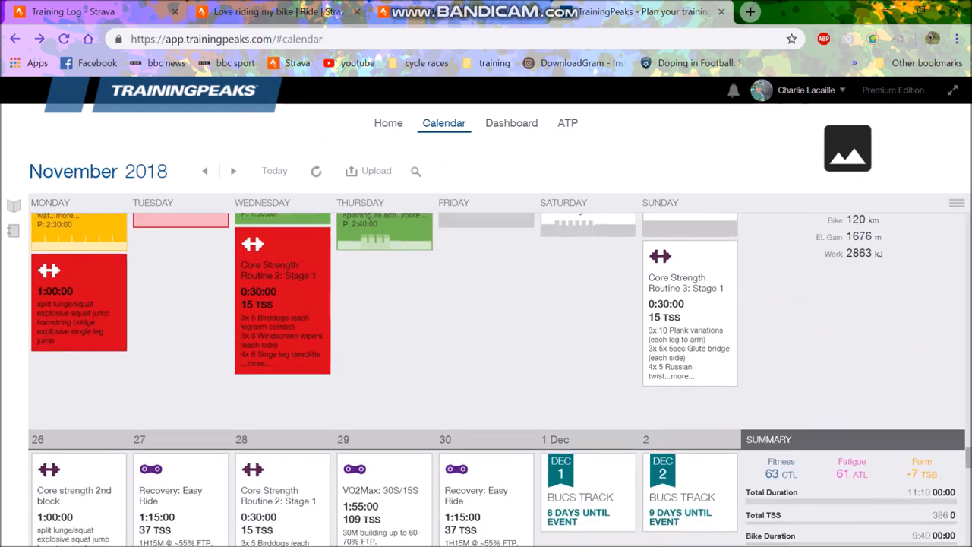
scroll("down", 3)
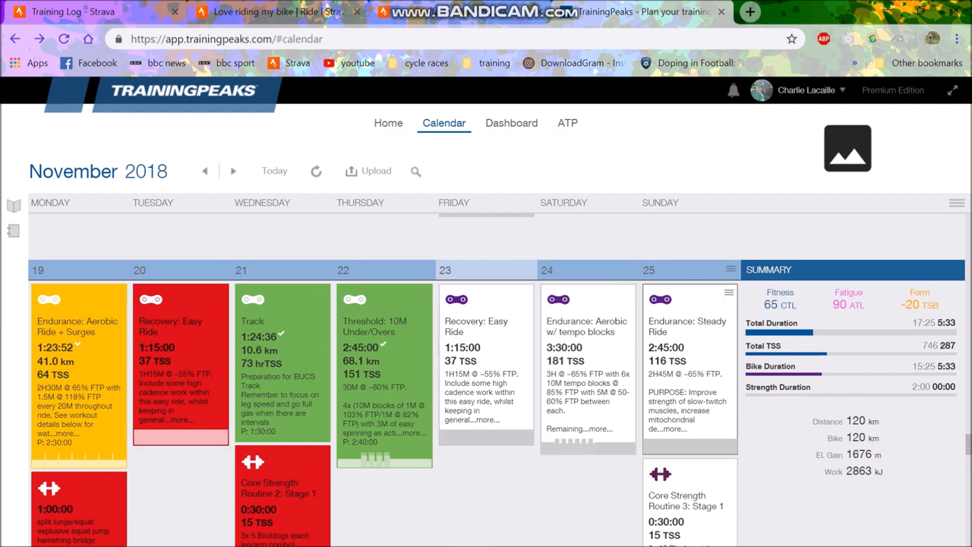
scroll("down", 3)
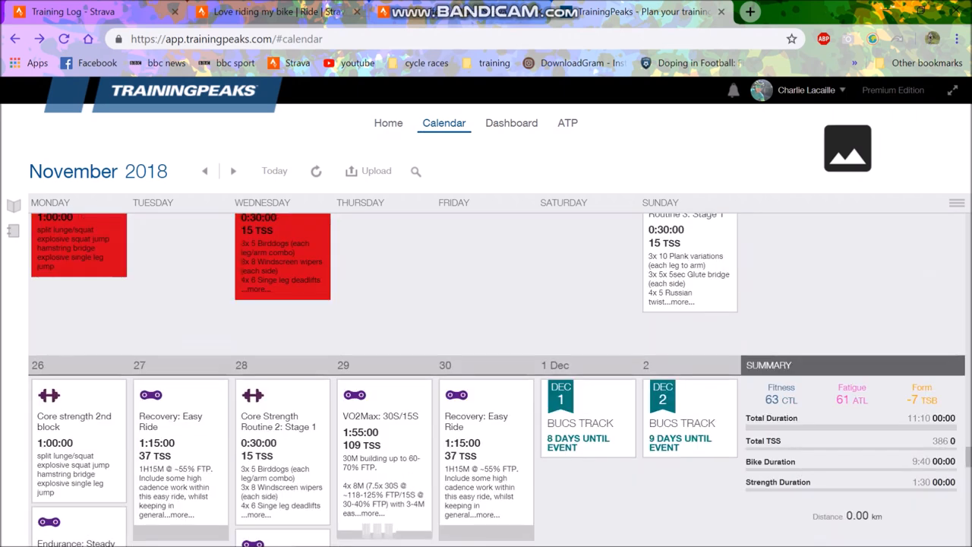